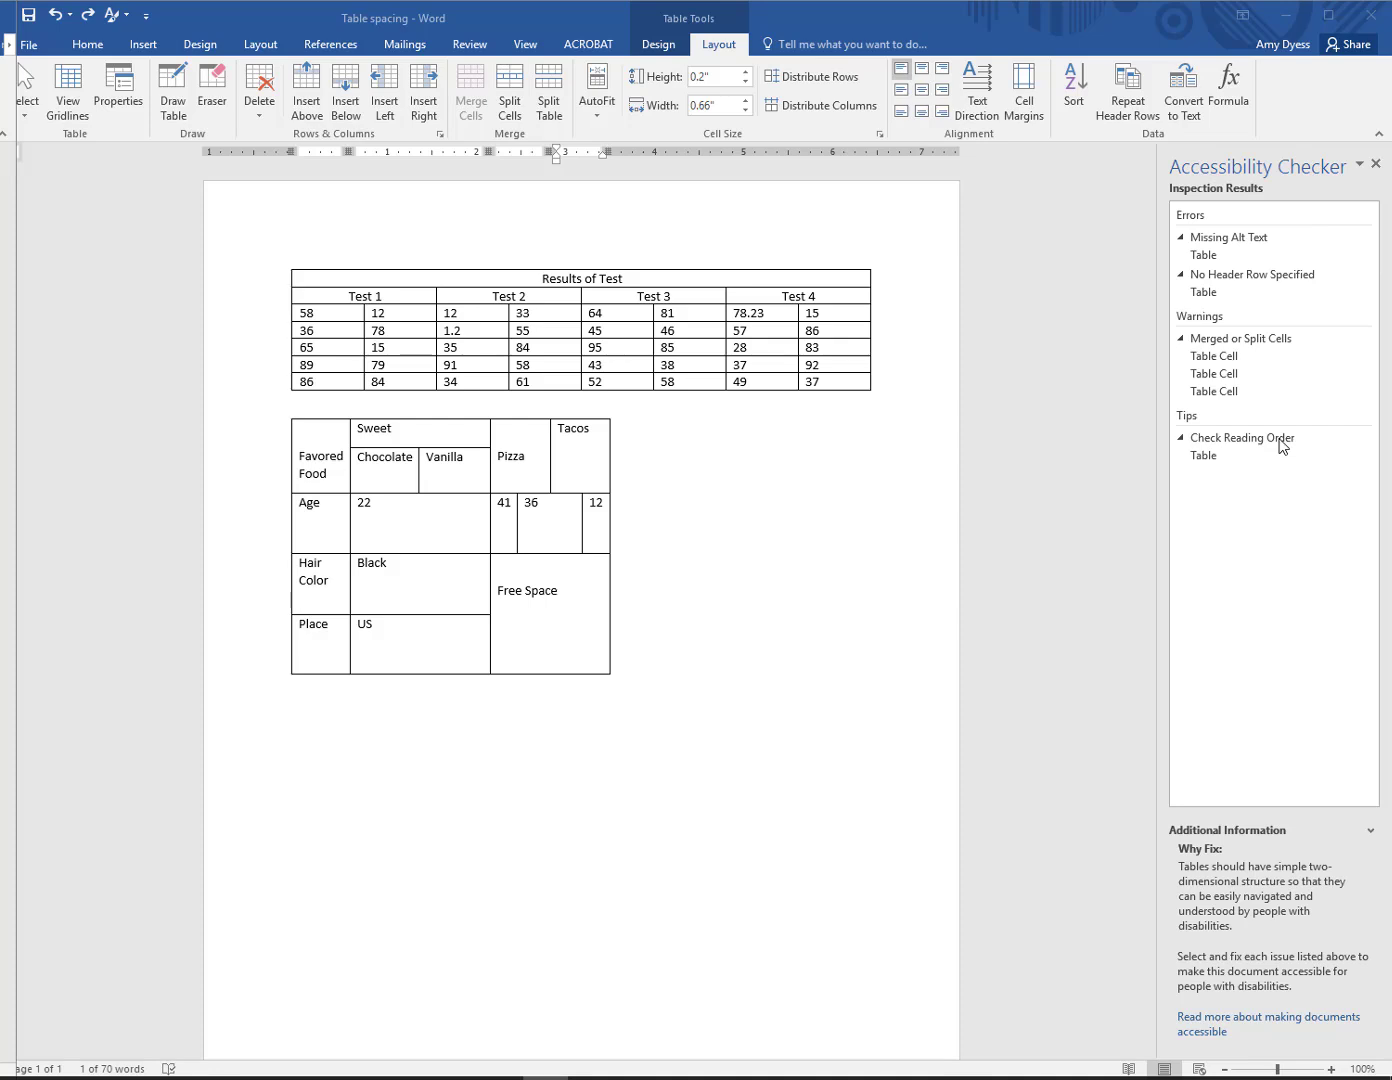
pyautogui.moveTo(1282, 430)
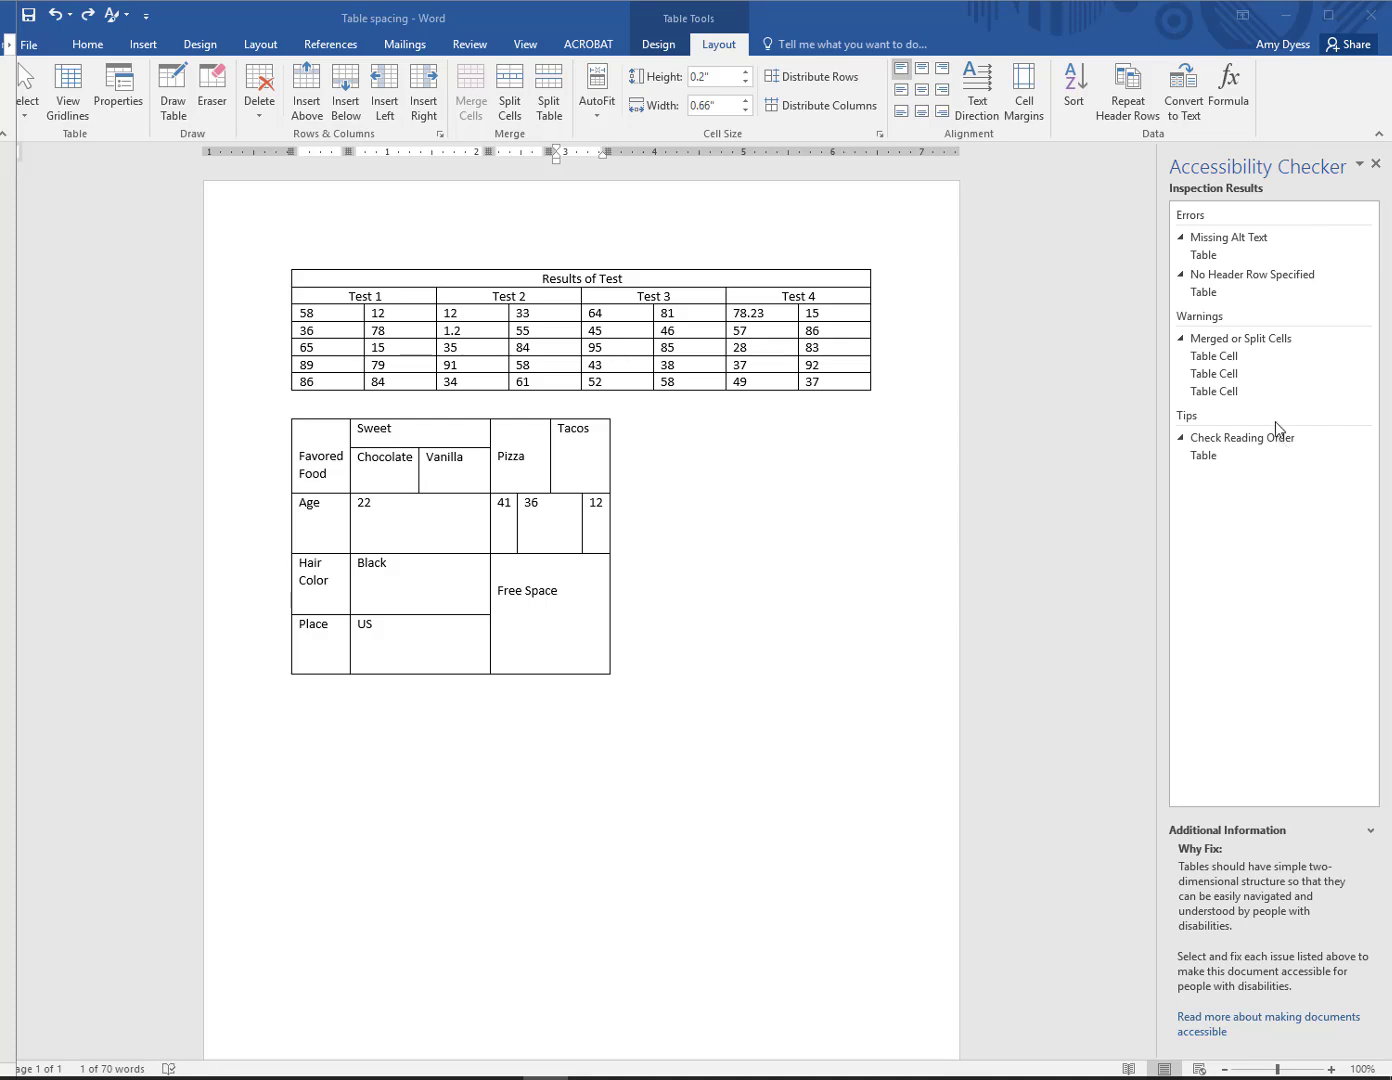
pyautogui.moveTo(612, 247)
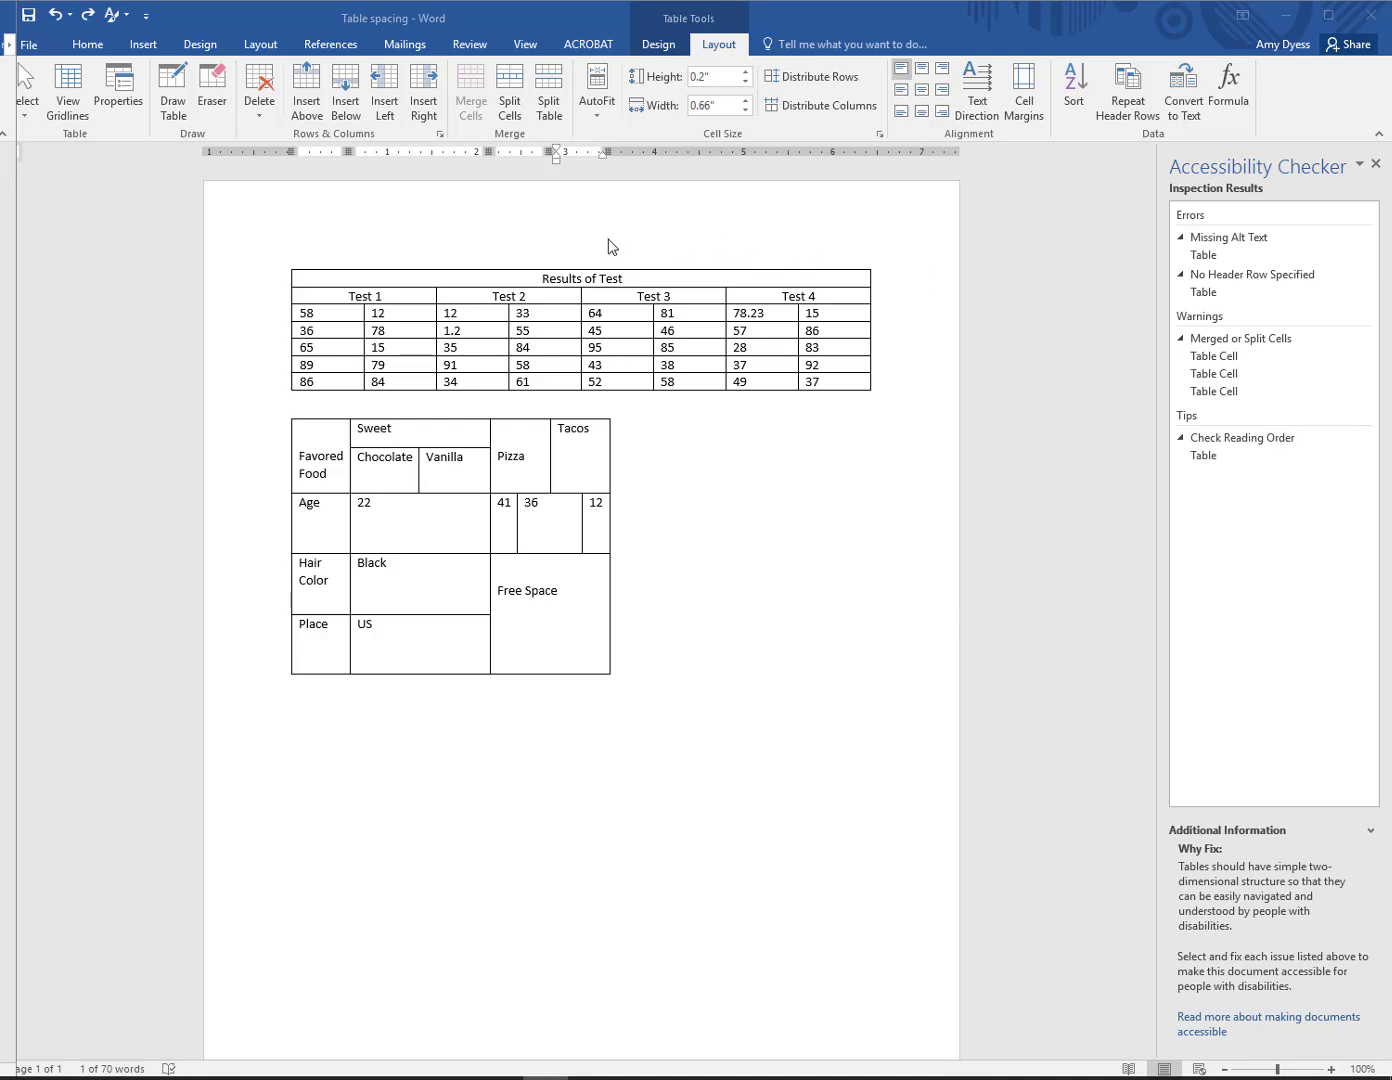
pyautogui.moveTo(455, 285)
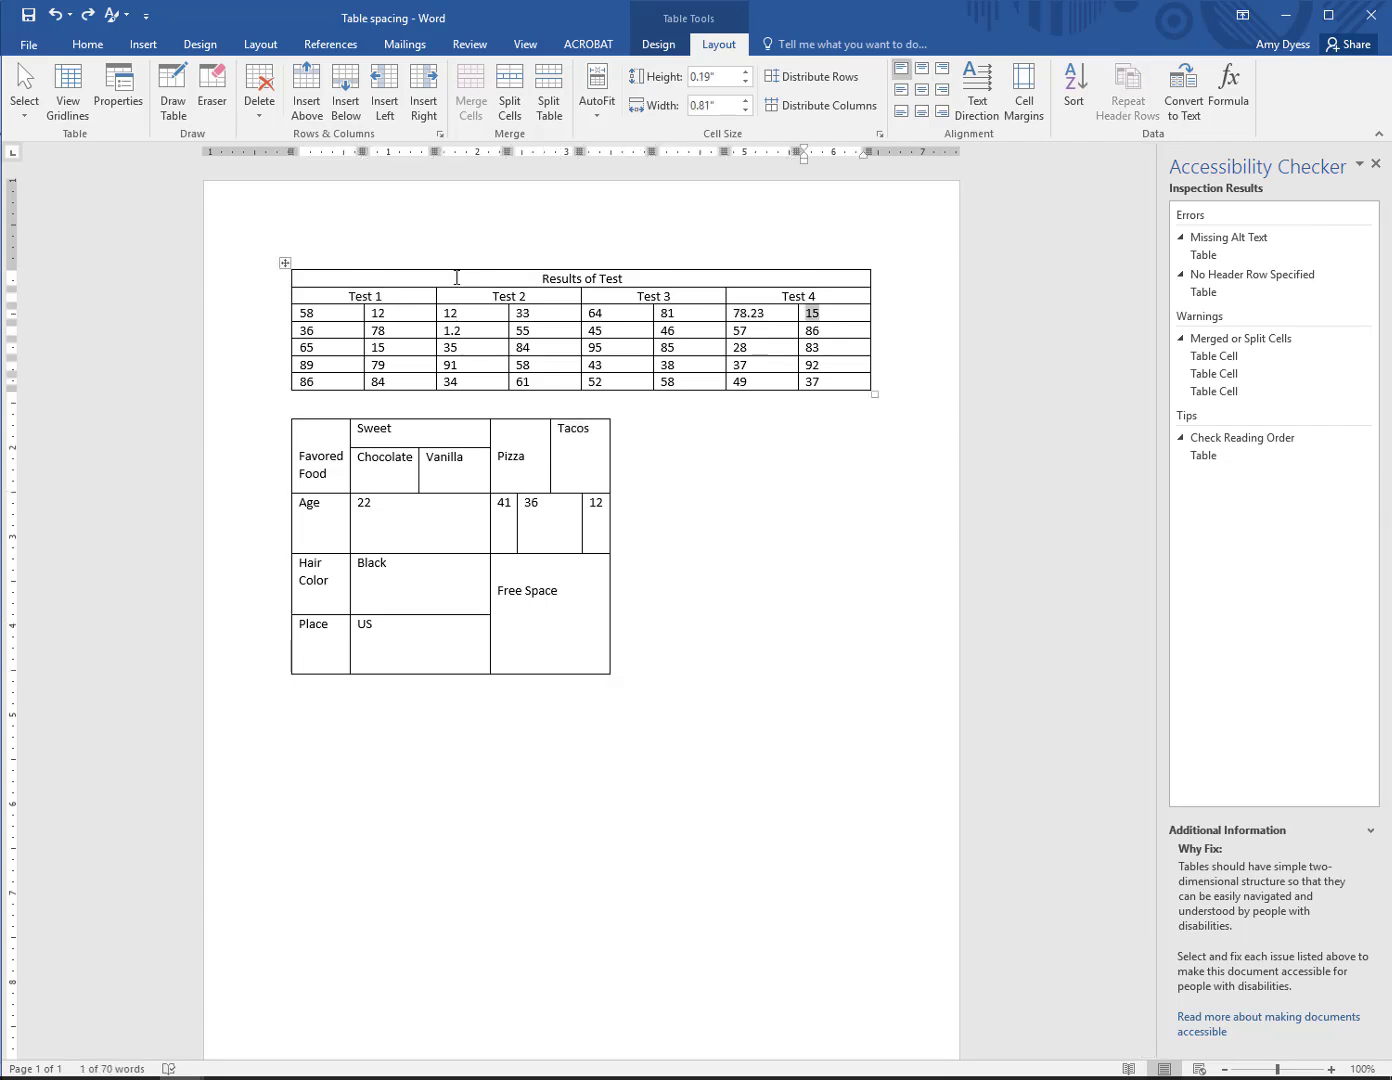
# Step through the cells of the Results of Test table to check reading order.
pyautogui.click(811, 330)
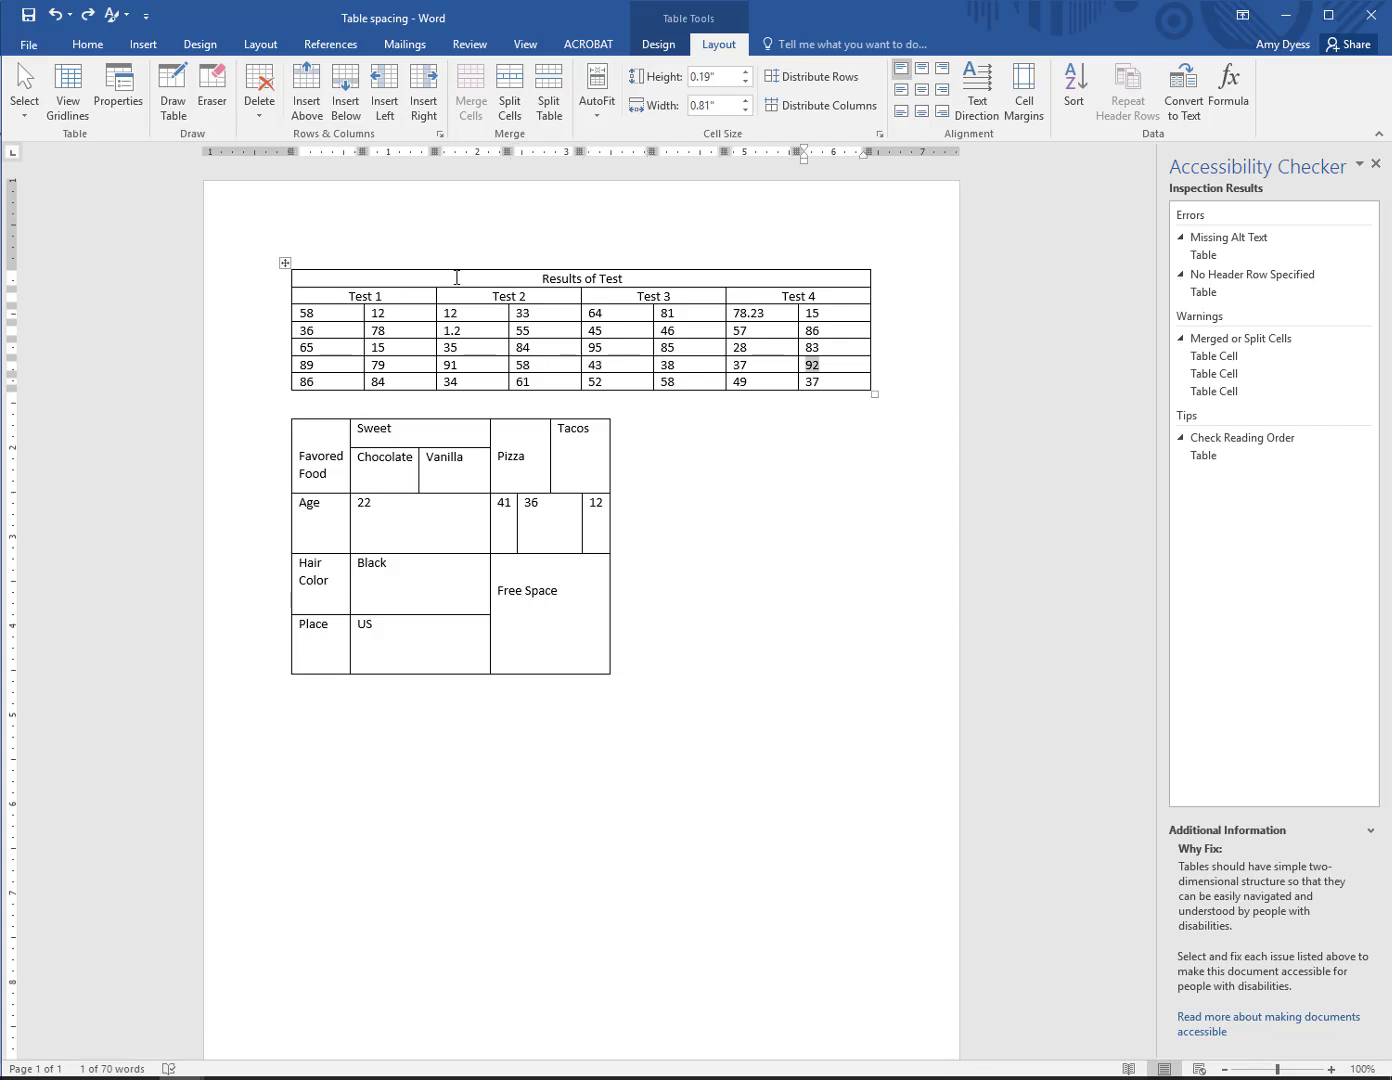
pyautogui.click(812, 381)
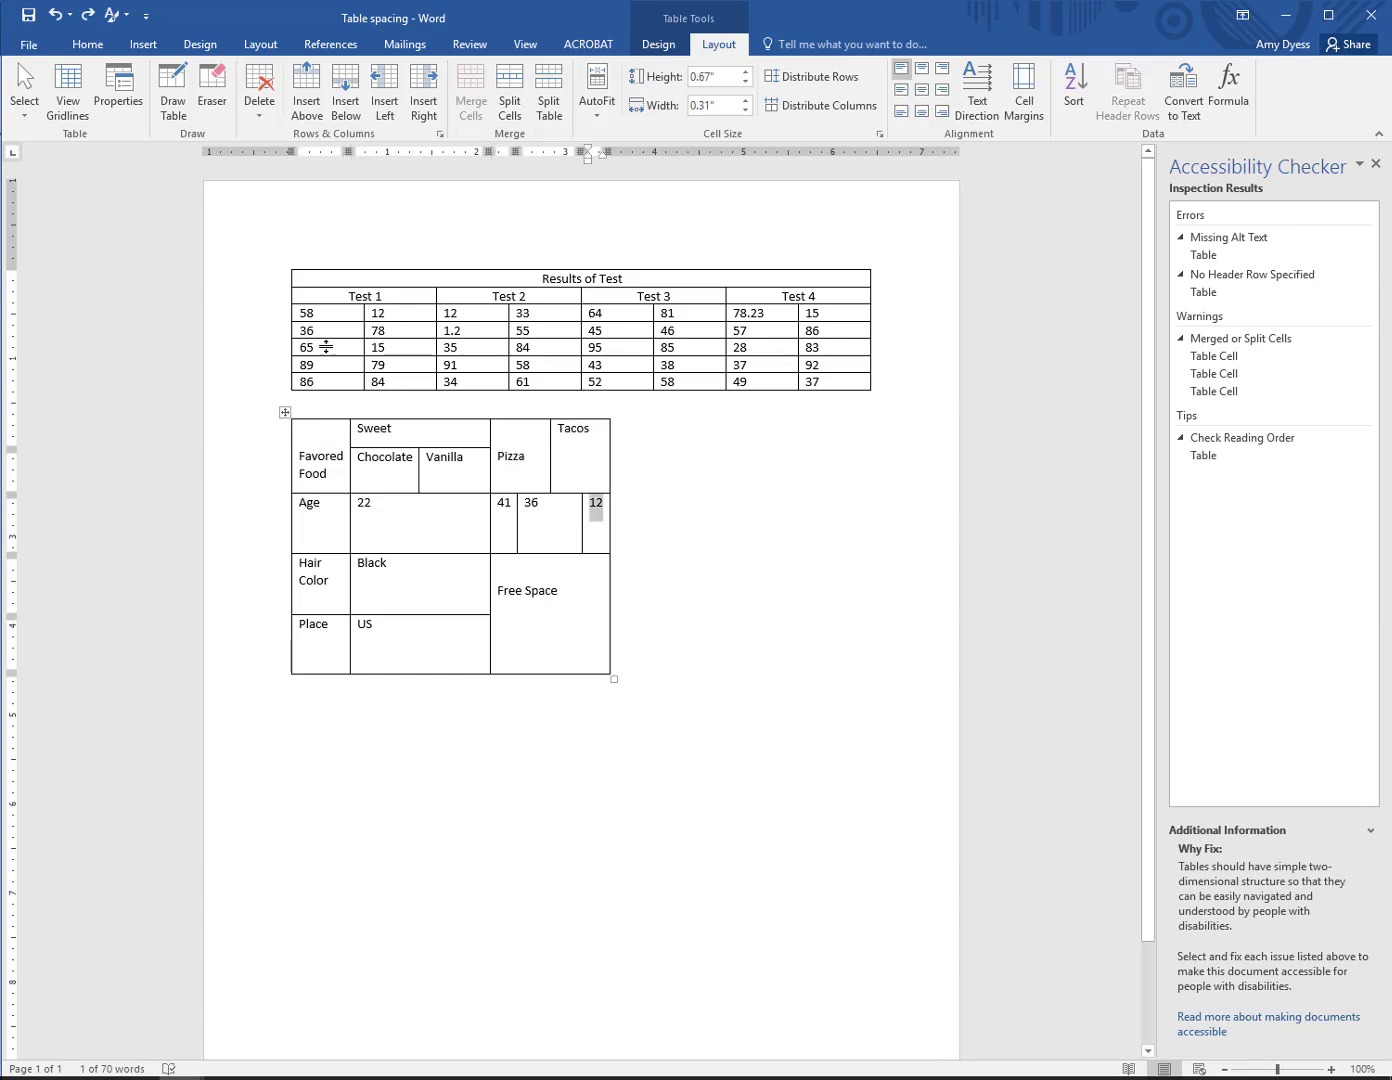
pyautogui.moveTo(306, 90)
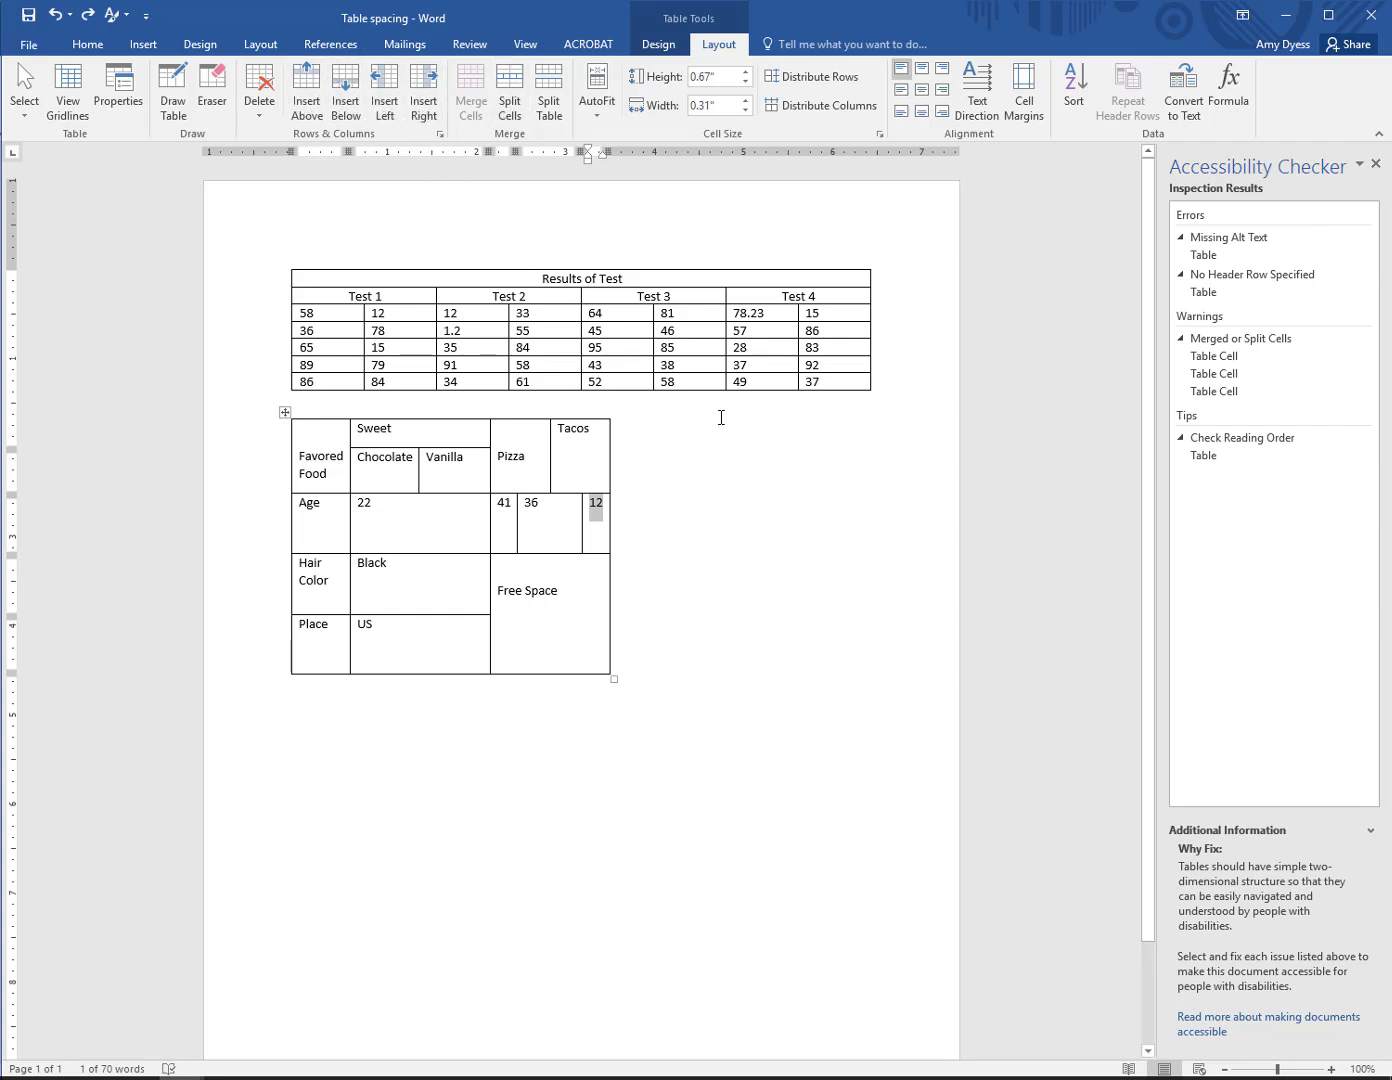
# Move the reading-order check into the Favored Food table, reaching the Age row's '12' cell.
pyautogui.click(1214, 391)
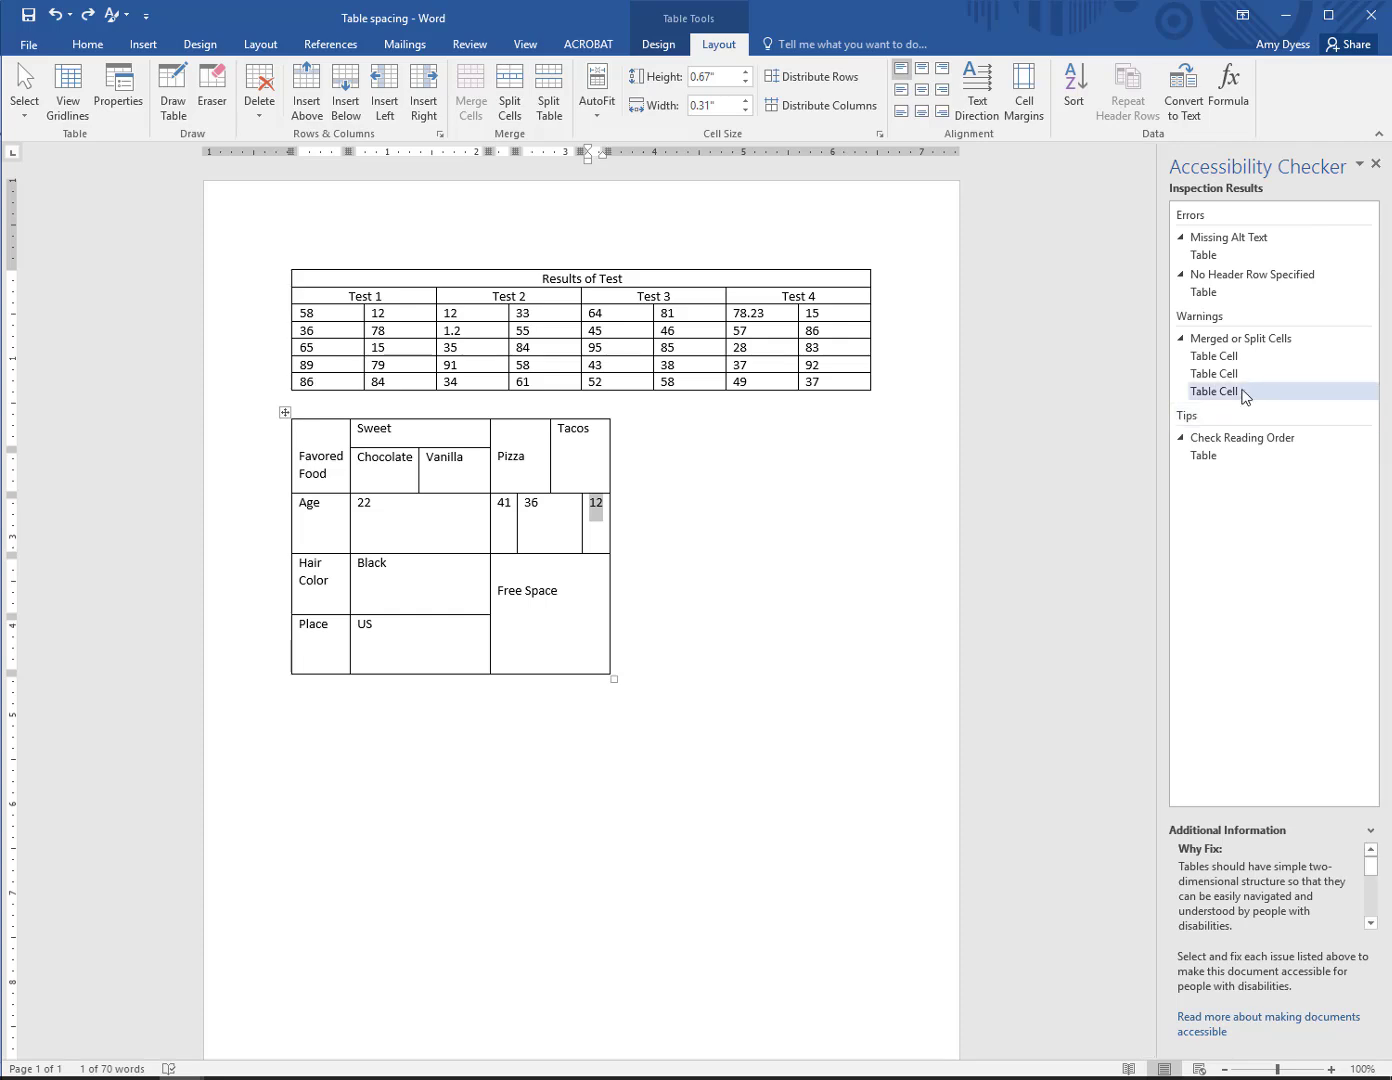